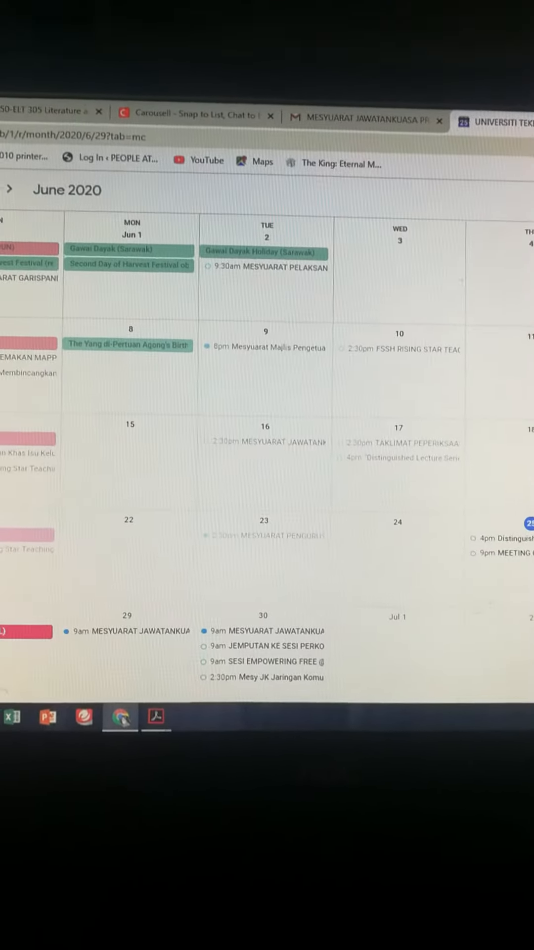
Start a new untitled event on the June 29, 2020 cell in month view
scroll(down, 3)
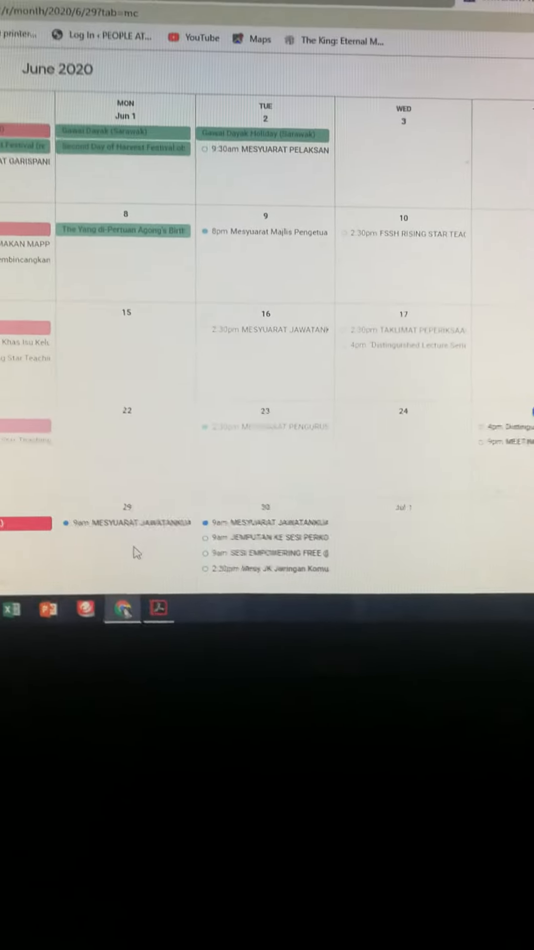
click(240, 533)
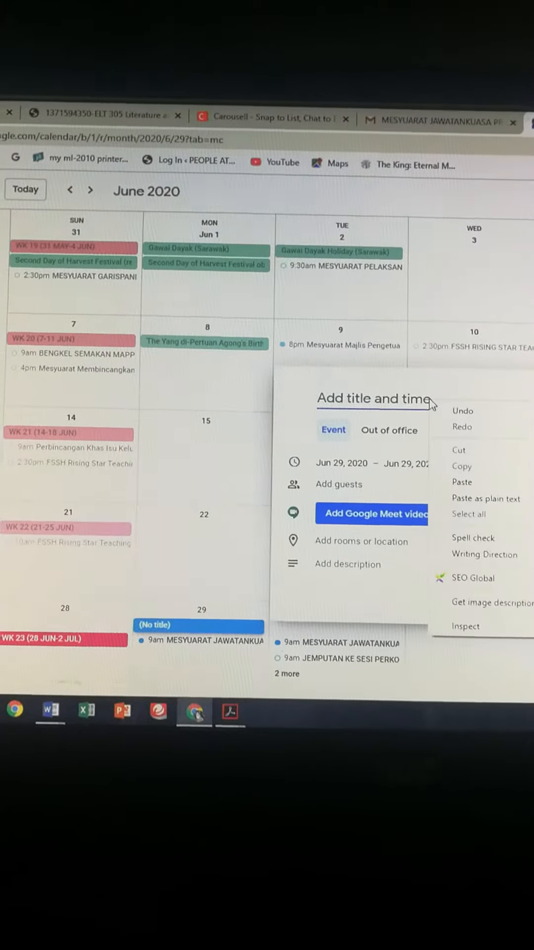
Title the event "MESYUARAT JAWATANKUASA PROG…" and time it 9:00am–11:00am
click(462, 465)
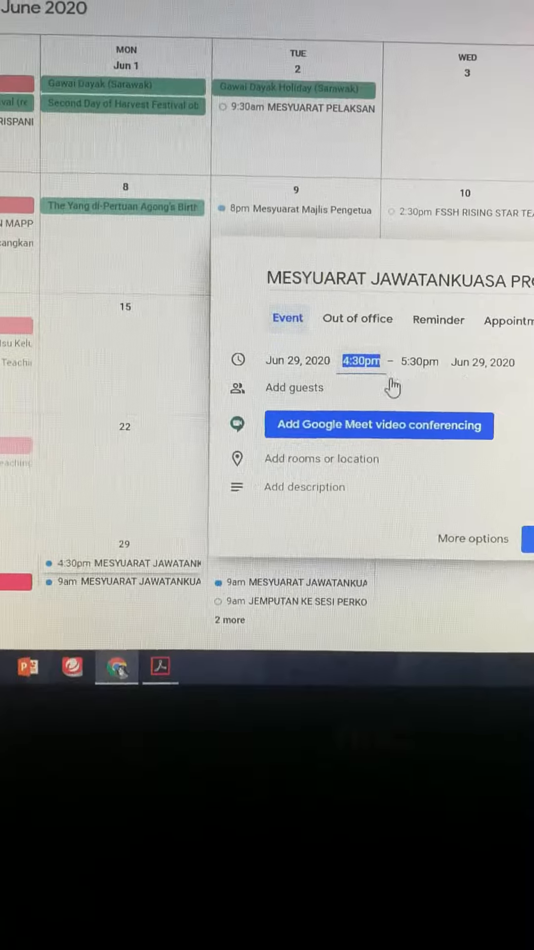
click(361, 362)
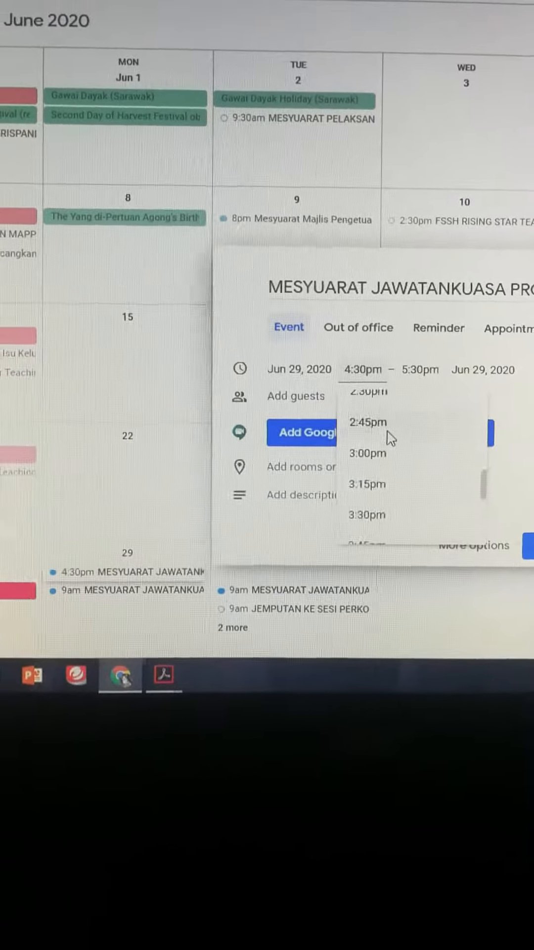
scroll(up, 3)
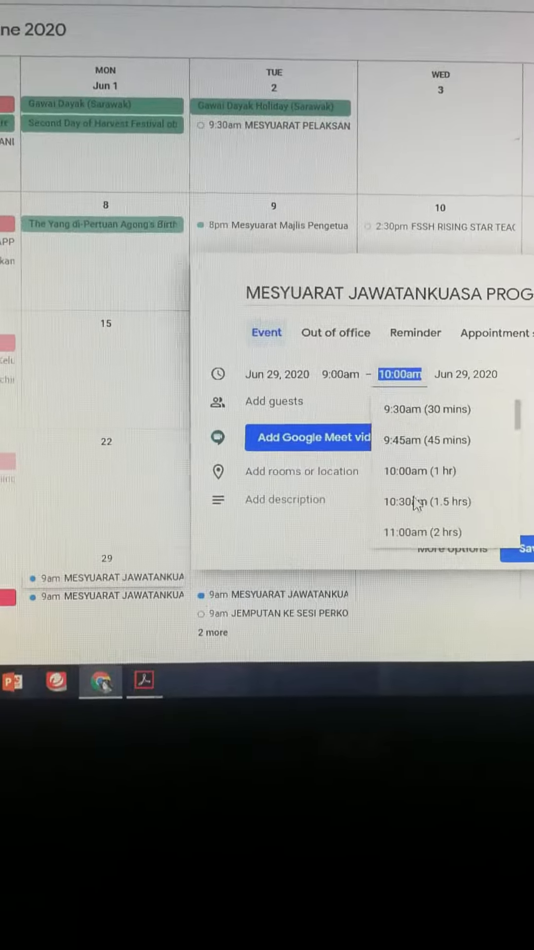
click(429, 532)
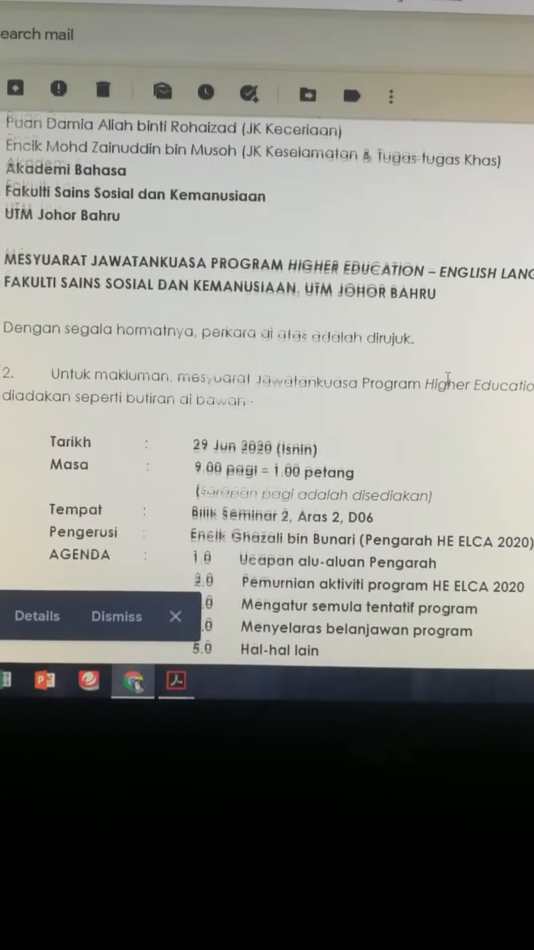
Enter the event location "Bilik Seminar 2, Aras 2, D06" from the Gmail notice
scroll(down, 3)
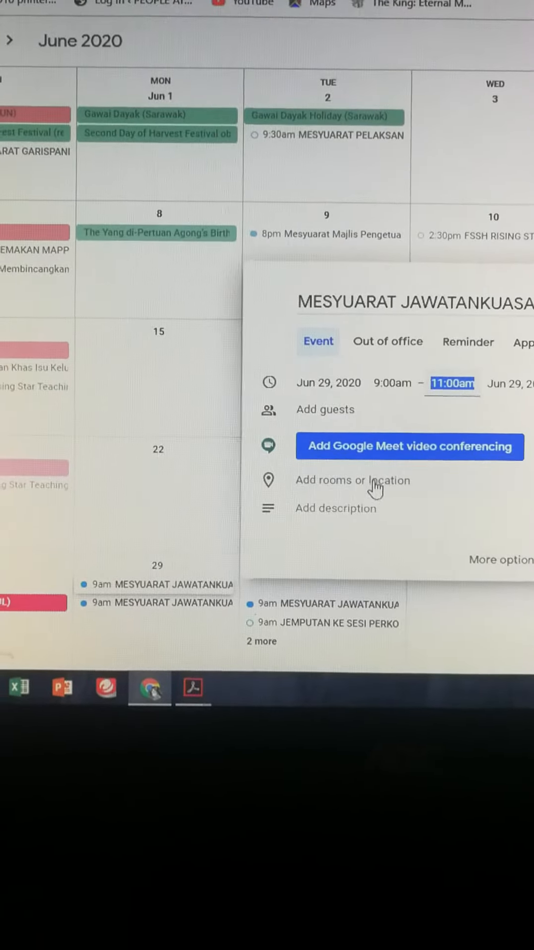
click(352, 479)
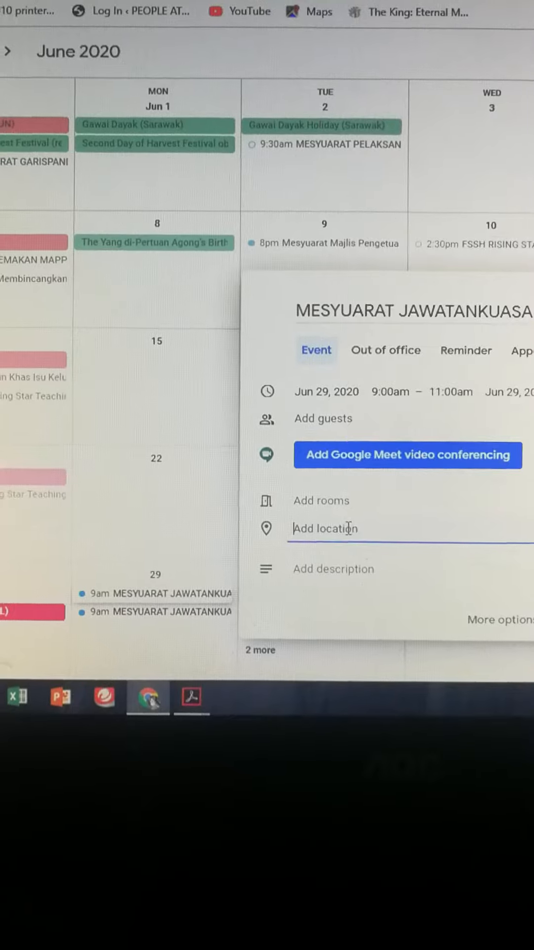
text(Bilik Seminar 2, Aras 2, D06)
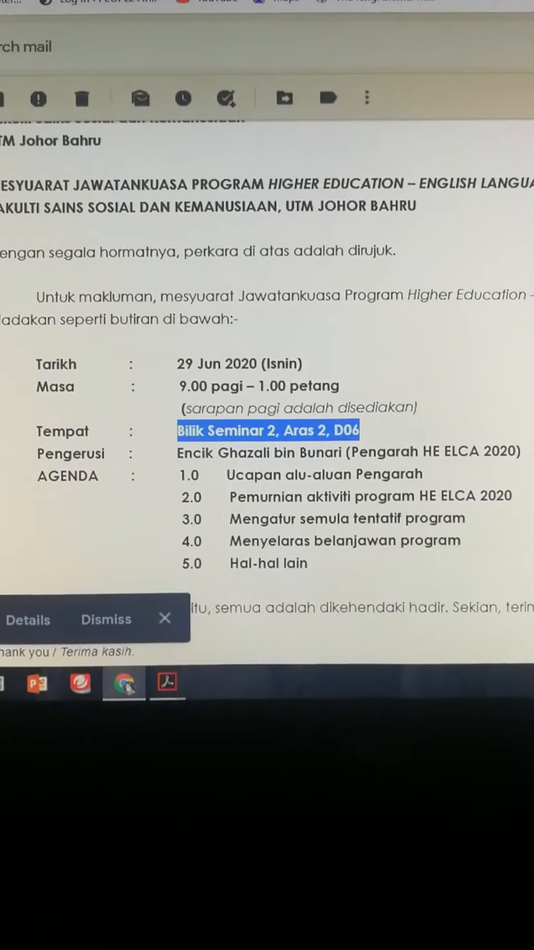
scroll(down, 3)
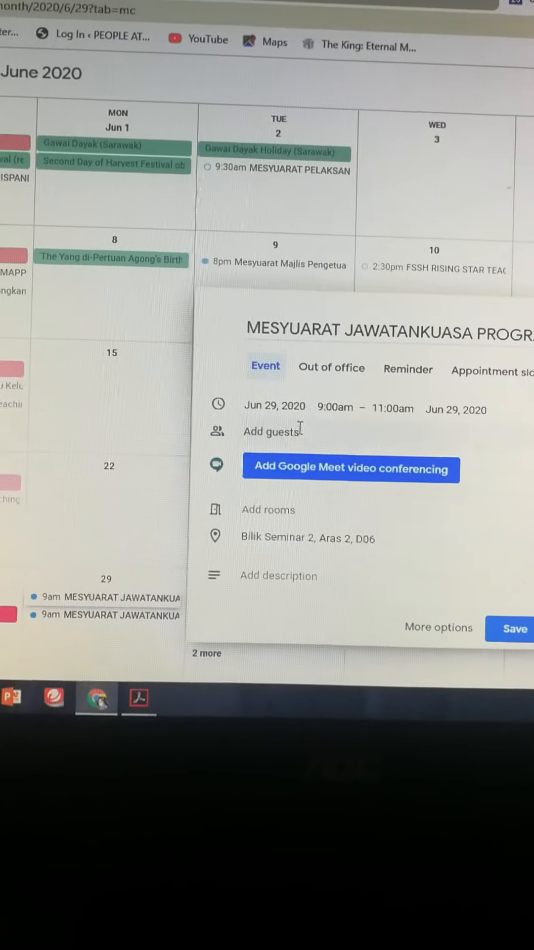
right_click(273, 430)
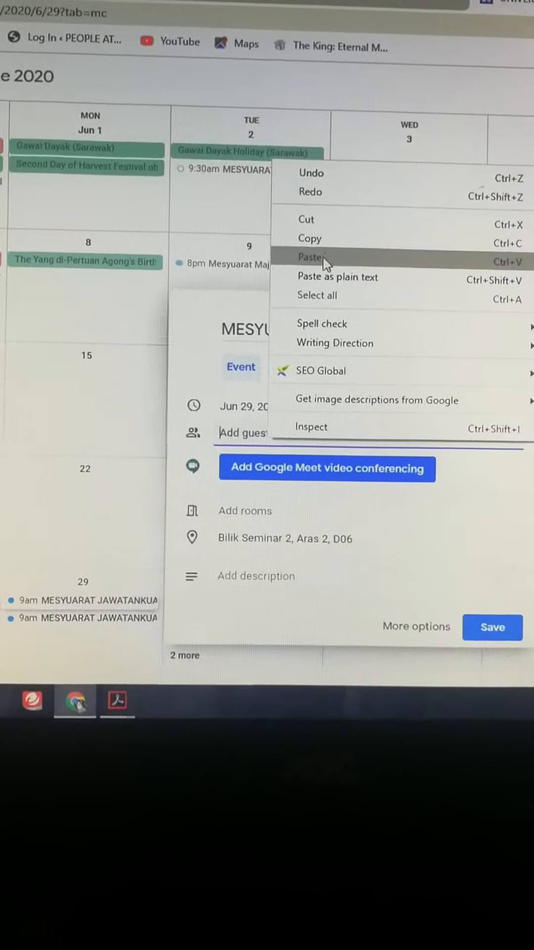
click(310, 257)
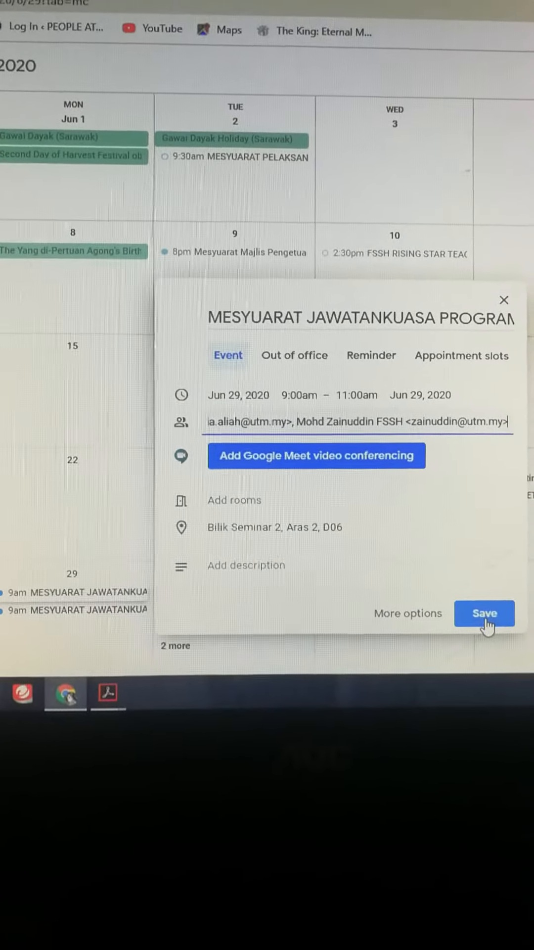
Save the meeting with invitation emails answered and view its details for June 29
click(485, 613)
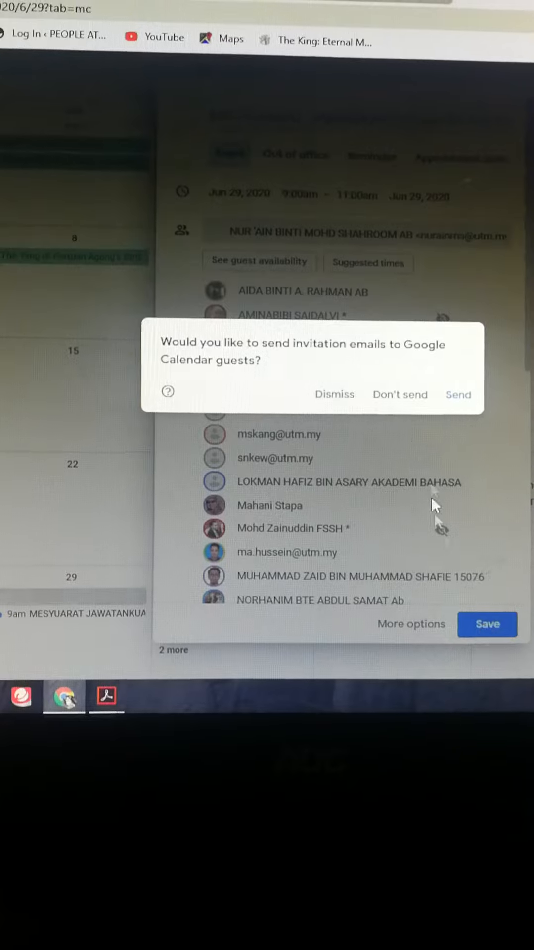
click(333, 394)
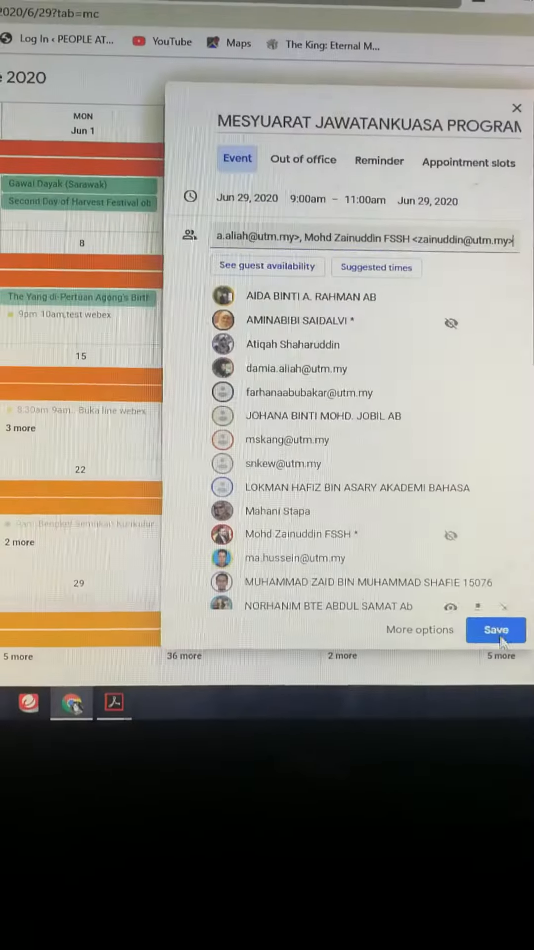
click(495, 629)
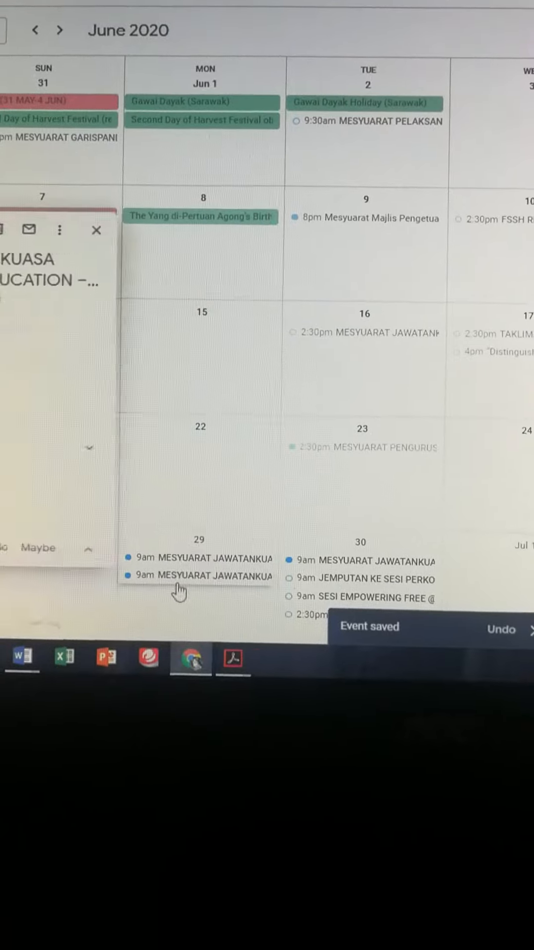
click(200, 558)
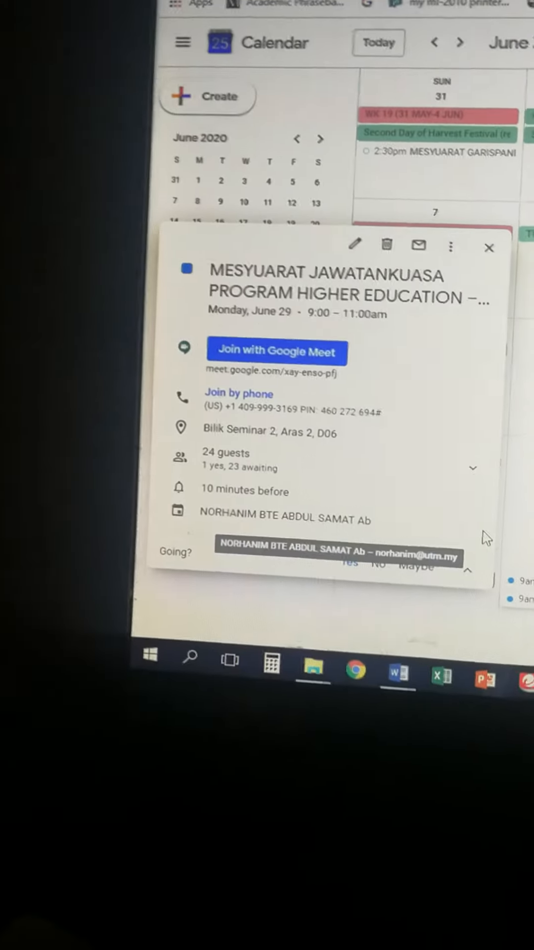